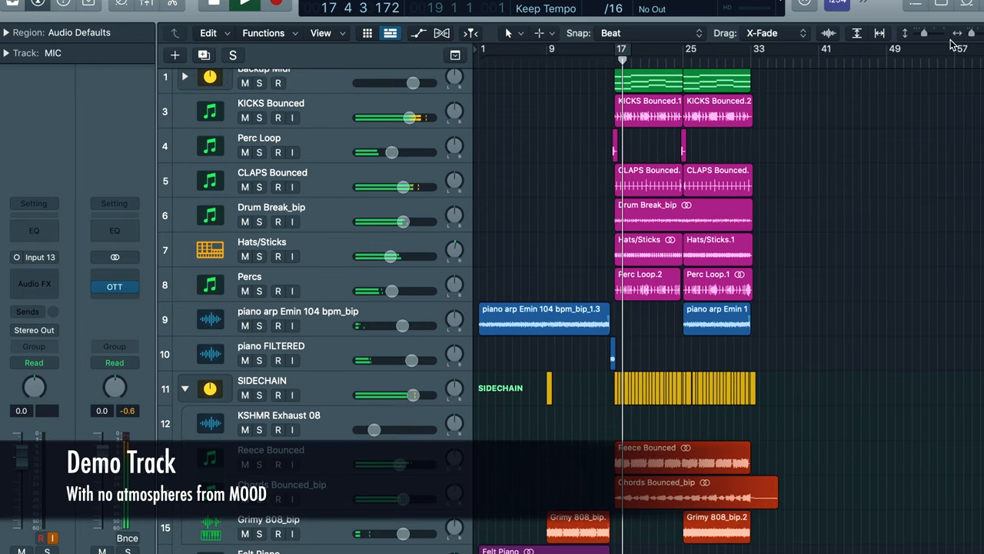
Zoom into the arrangement and scroll down to the drum, percussion and piano tracks
left_click(924, 33)
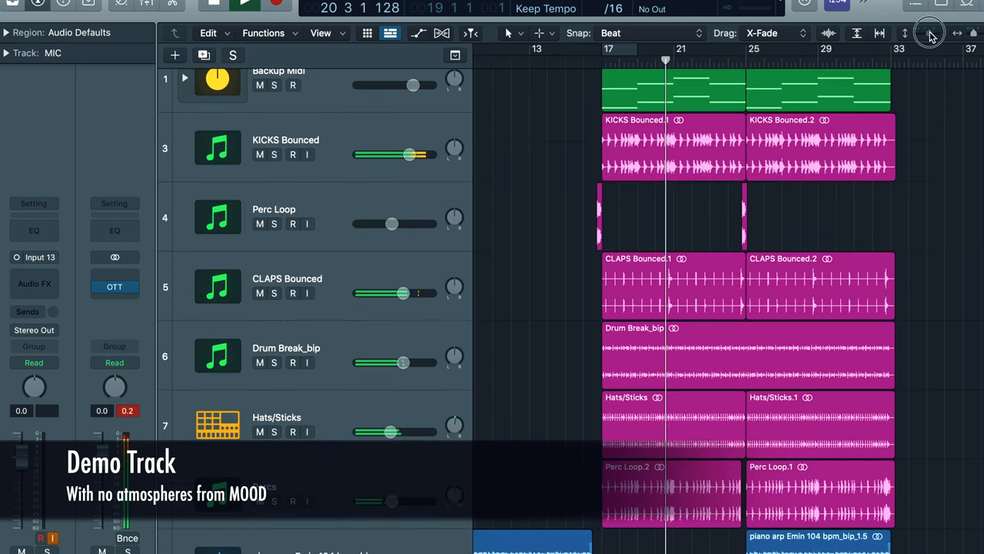
scroll("down", 3)
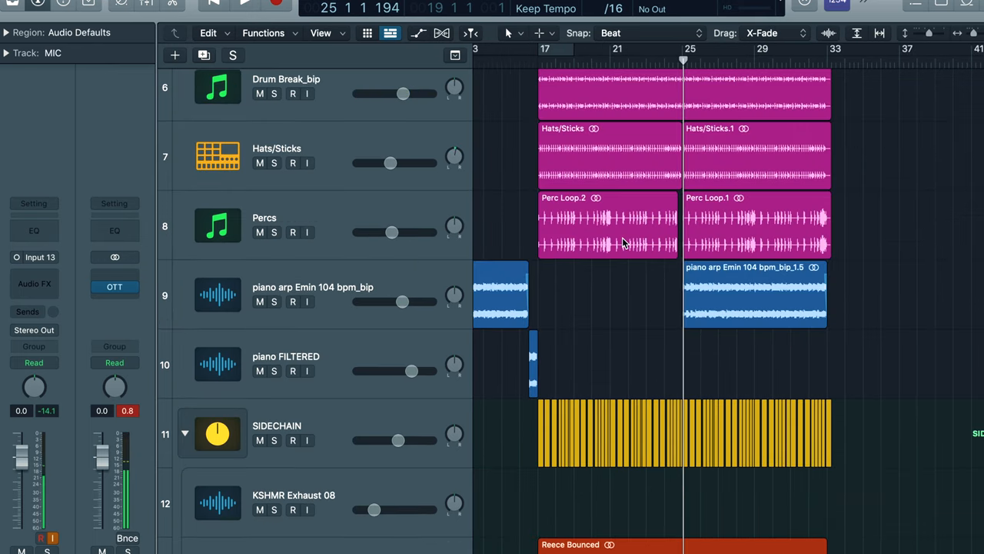
mouse_move(644, 246)
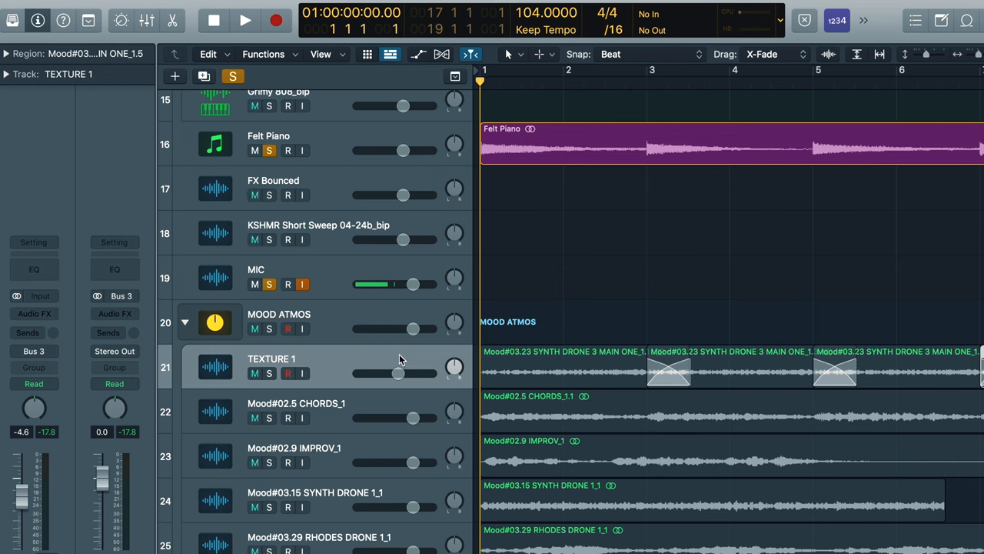
Expand the MOOD ATMOS folder to reveal TEXTURE 1 and the other texture tracks
left_click(244, 20)
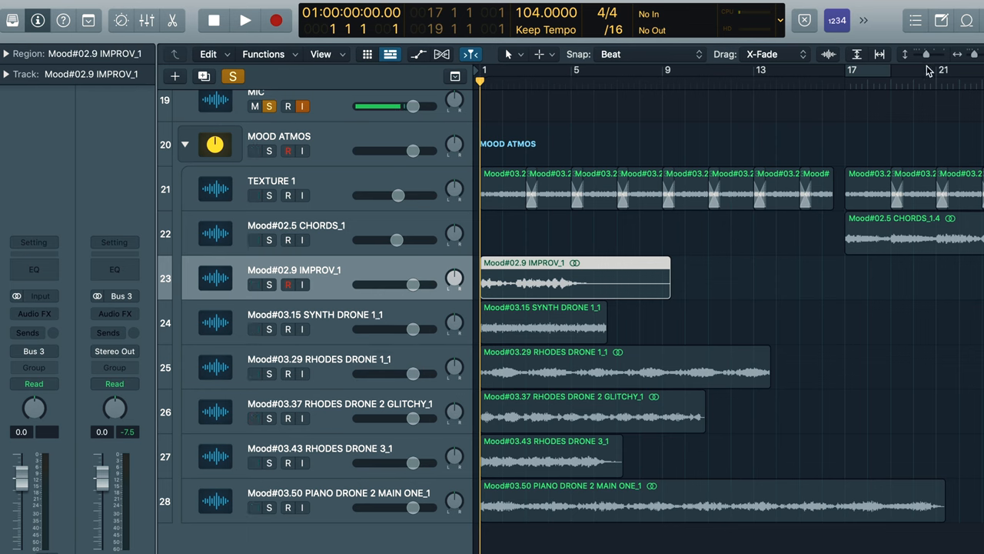
mouse_move(930, 63)
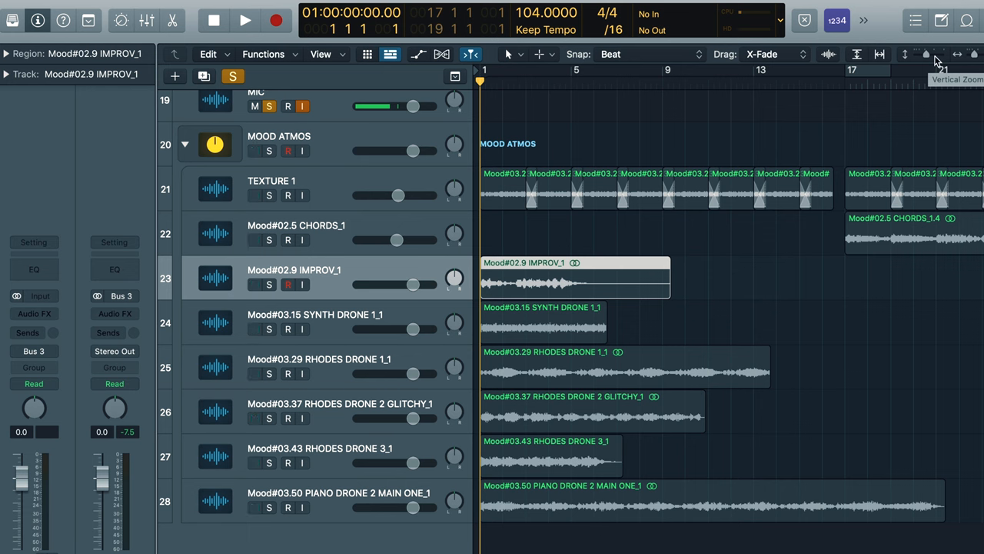
Zoom out so tracks 19–28 and all their regions are visible
left_click(244, 20)
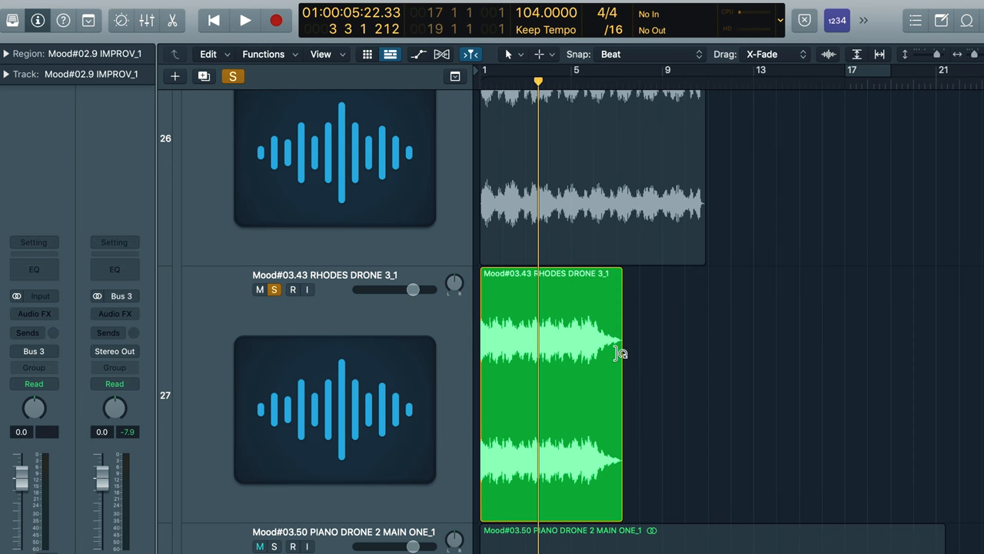
mouse_move(615, 351)
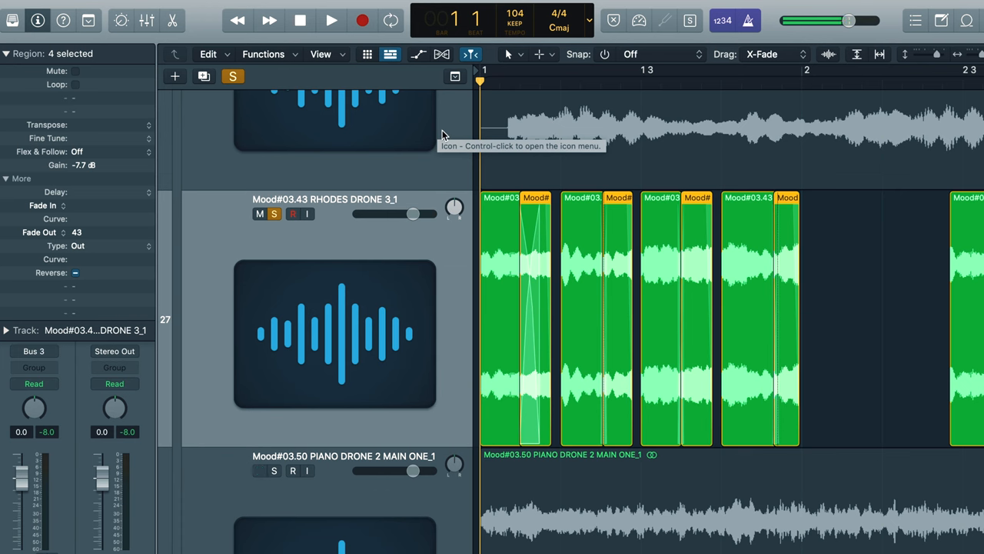
mouse_move(579, 129)
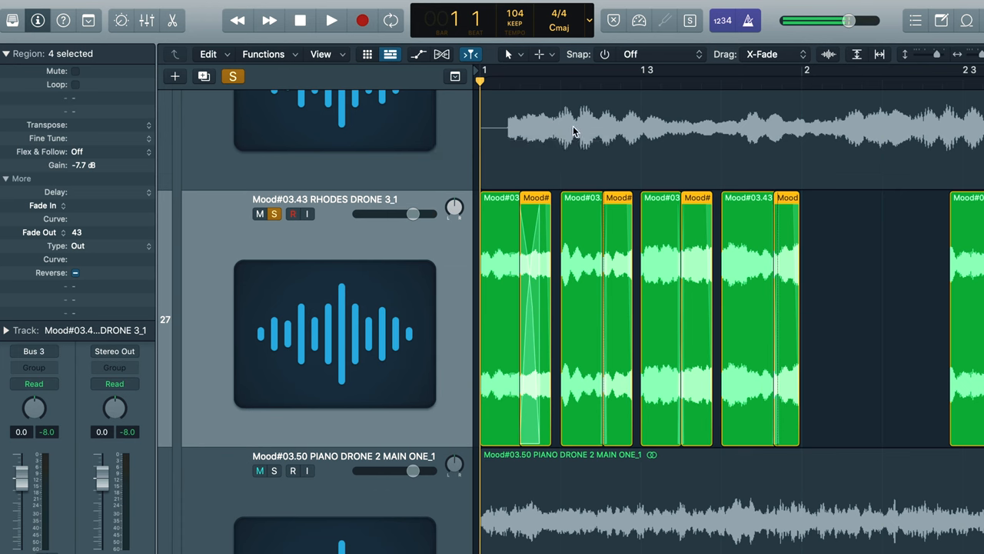
Insert Replika XT below Raum on RHODES DRONE 3_1, set to dotted 1/8
left_click(332, 21)
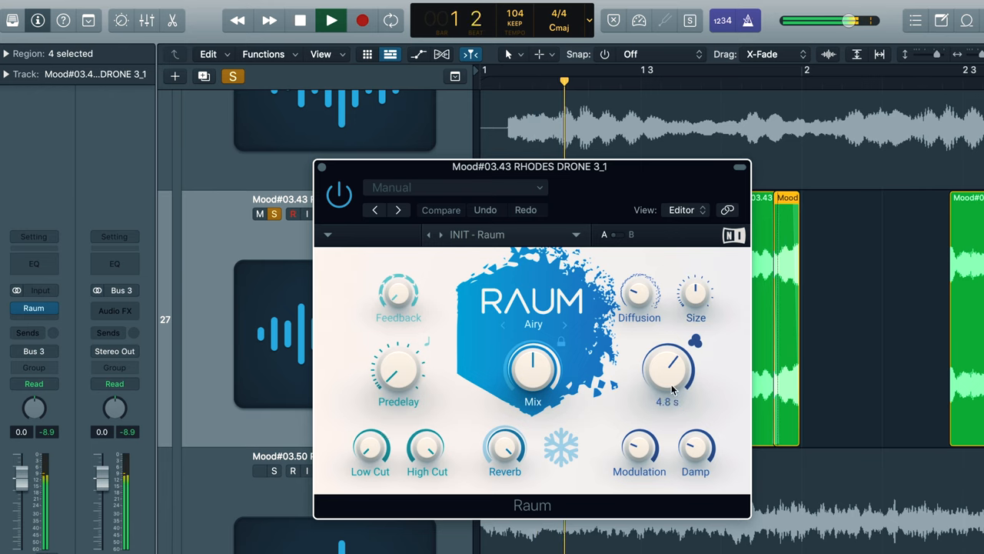
left_click(34, 308)
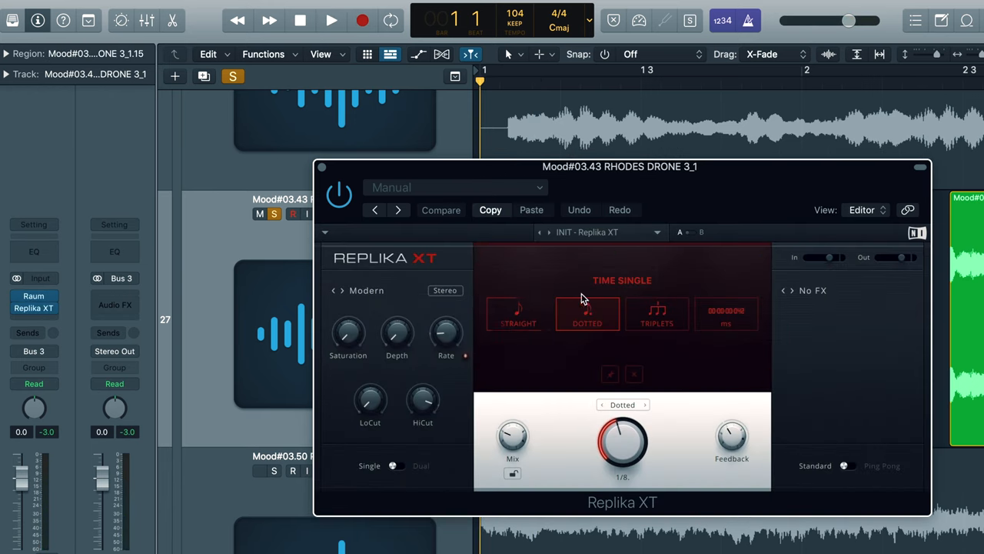
left_click(330, 20)
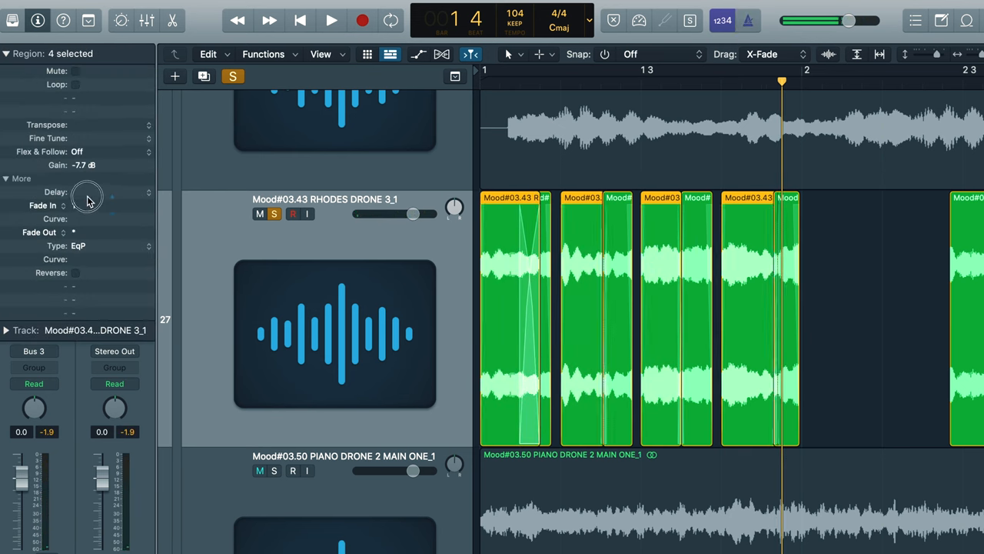
Add fade-ins and fade-outs to the selected Rhodes Drone 3 slices
left_click(331, 20)
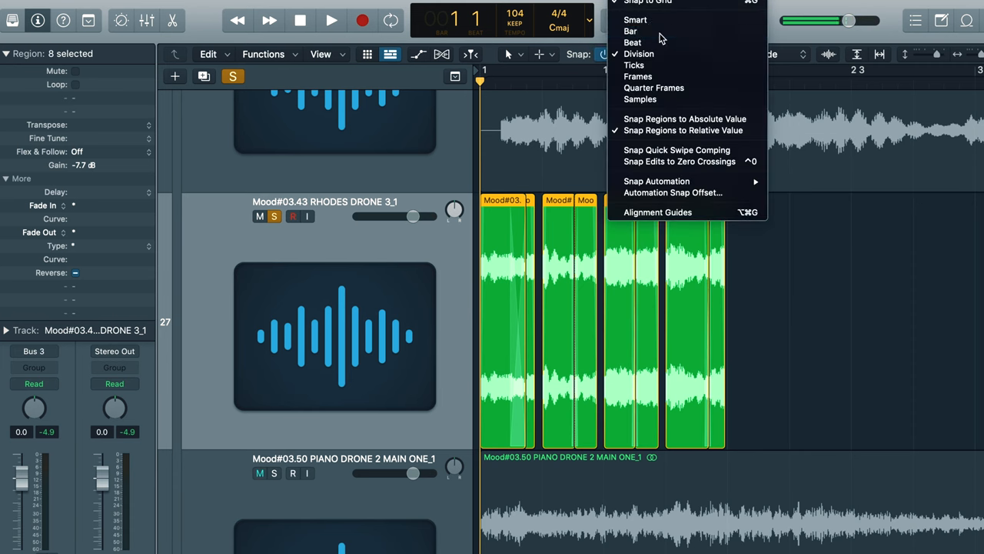
Set the Snap mode to Division for cutting the Piano Drone 2 slices
left_click(630, 30)
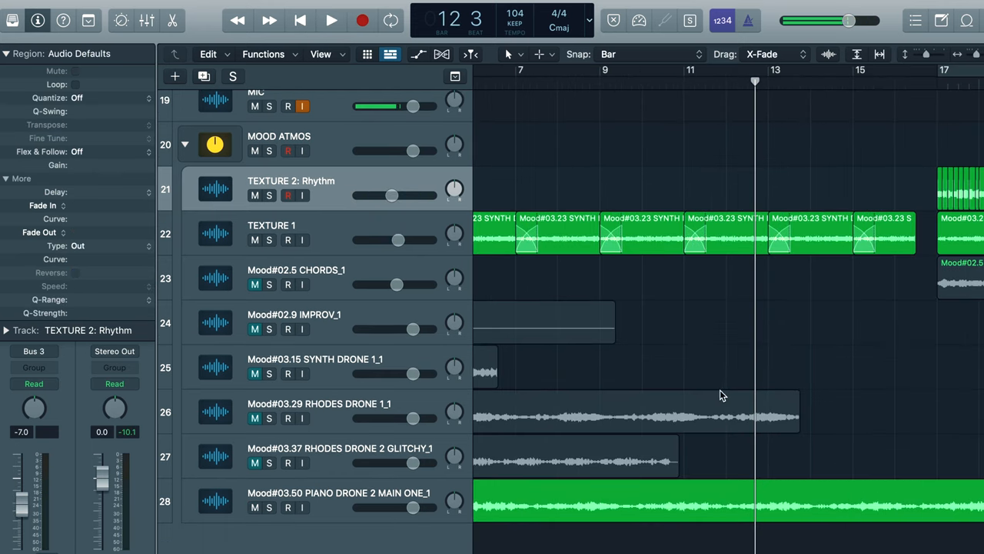
mouse_move(719, 377)
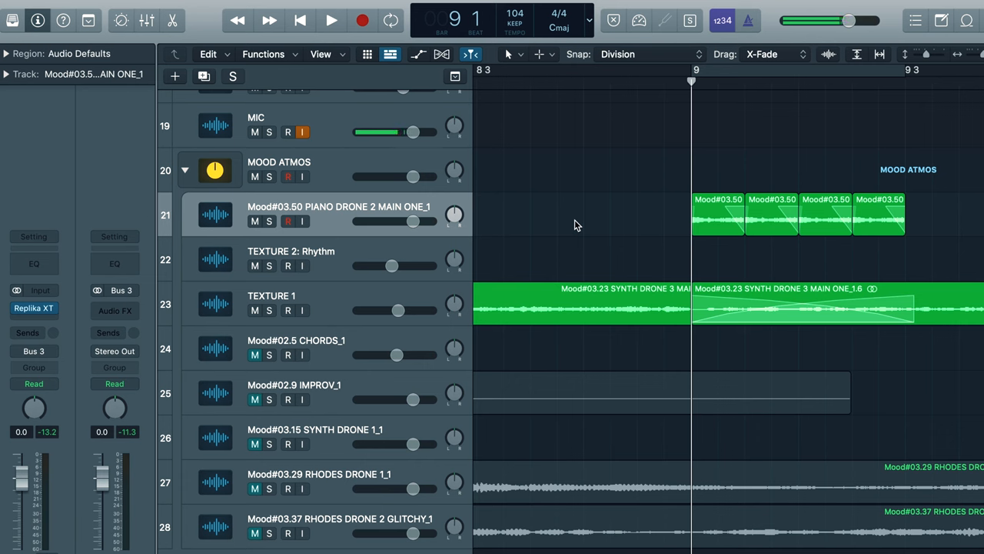
mouse_move(579, 222)
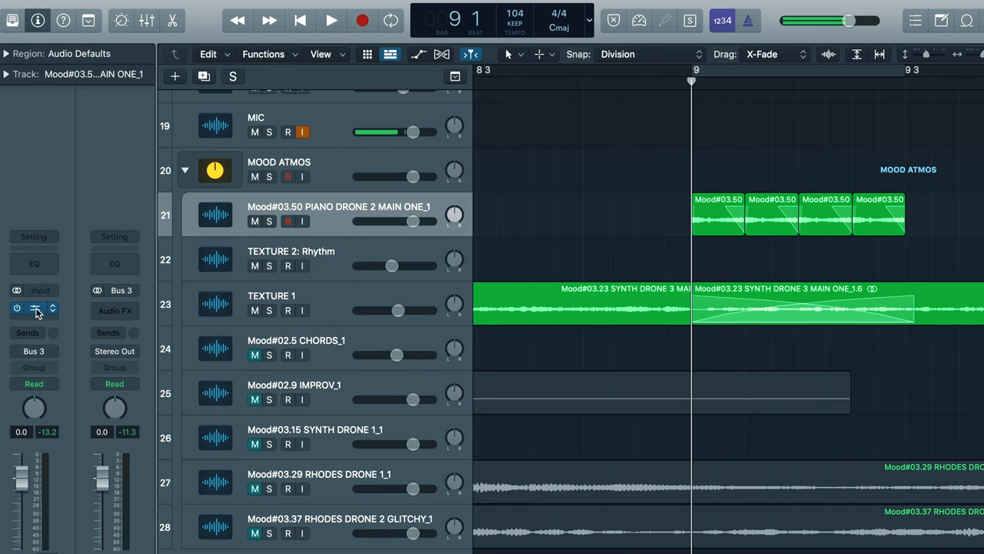
left_click(33, 310)
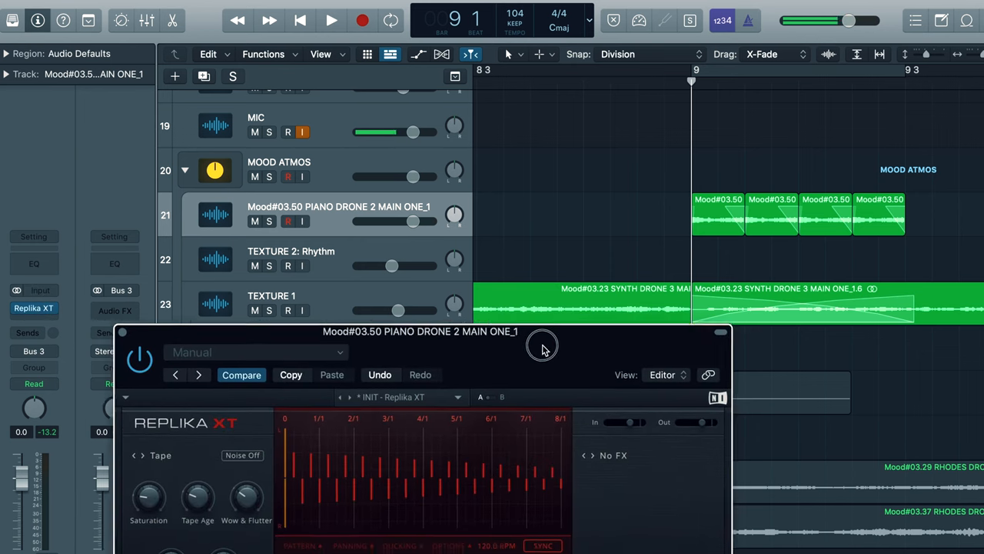
left_click_drag(419, 331, 496, 177)
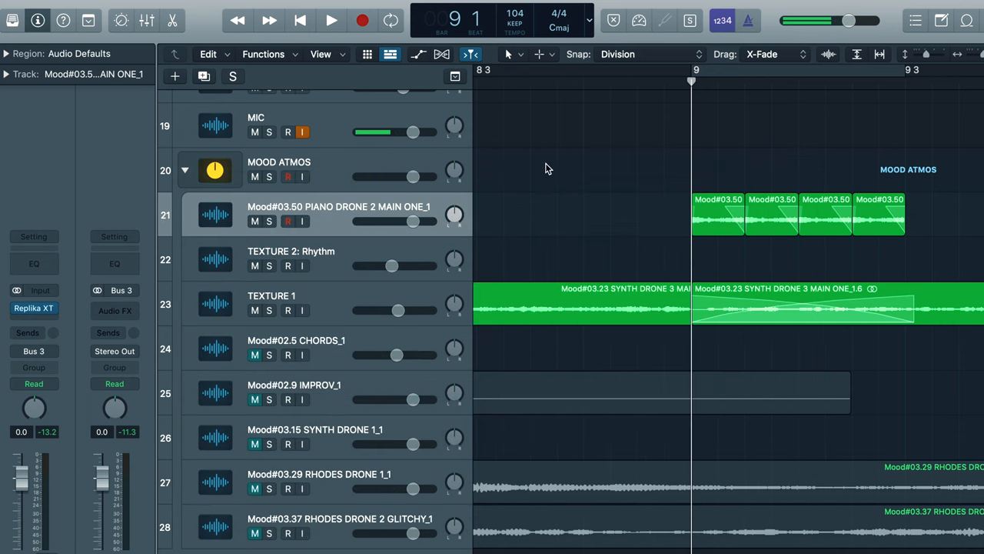
Loop the four Piano Drone 2 slices across the arrangement and zoom out
left_click(330, 20)
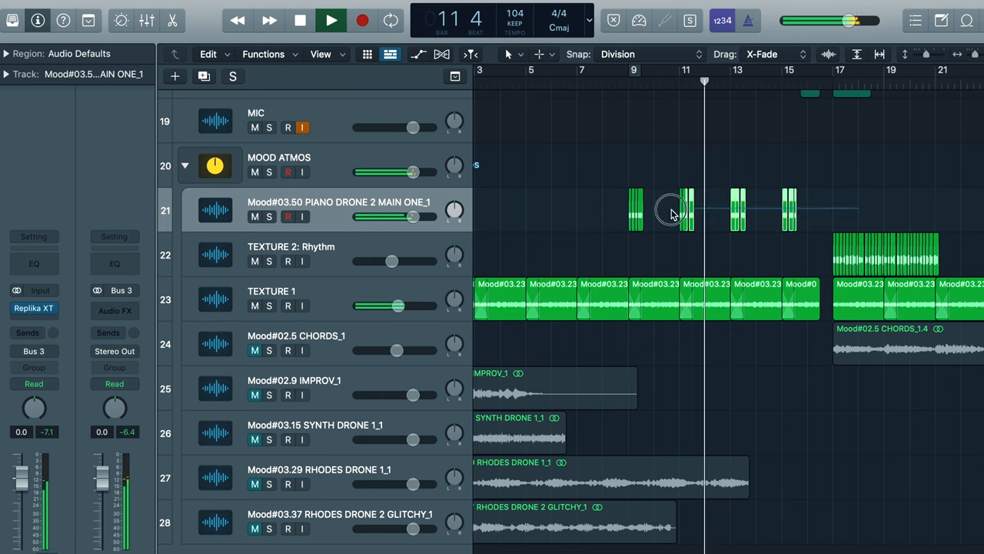
left_click(673, 211)
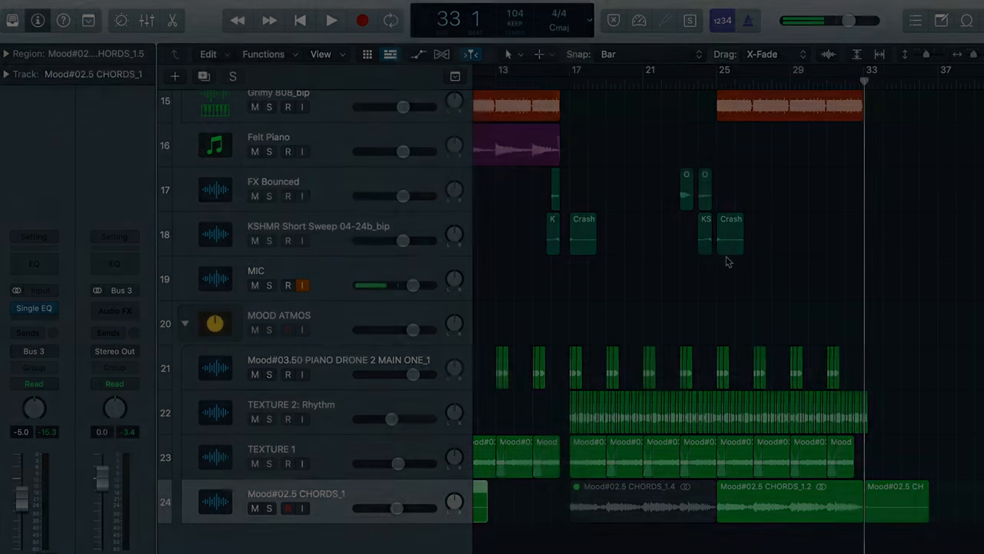
left_click(331, 21)
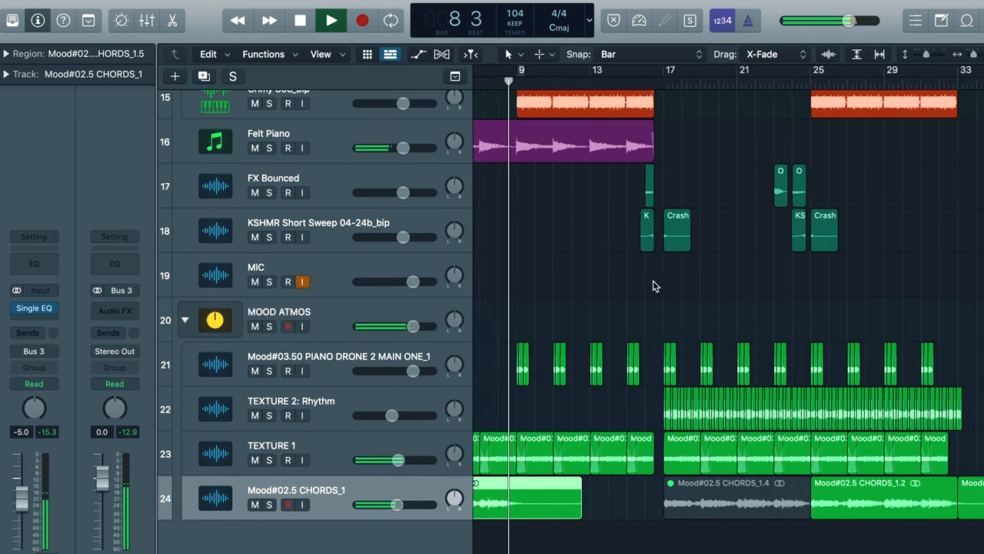
left_click(331, 20)
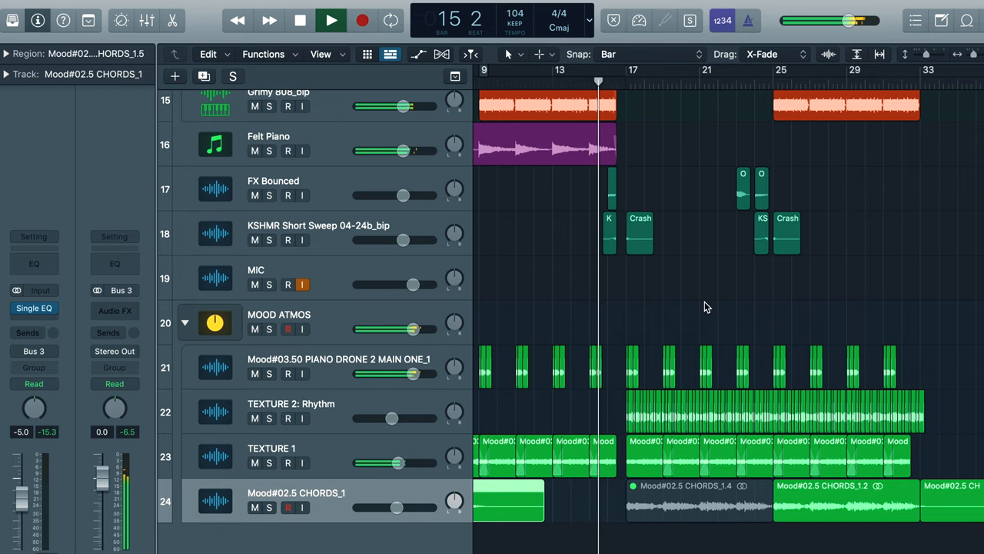